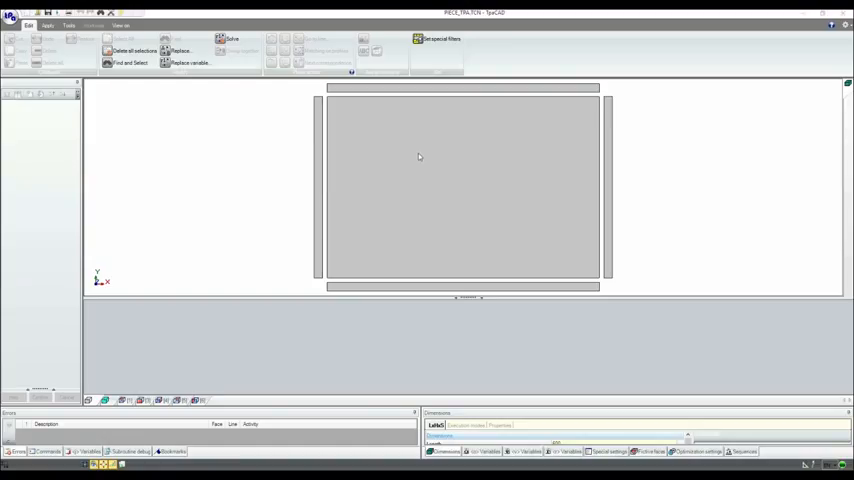
pyautogui.moveTo(422, 153)
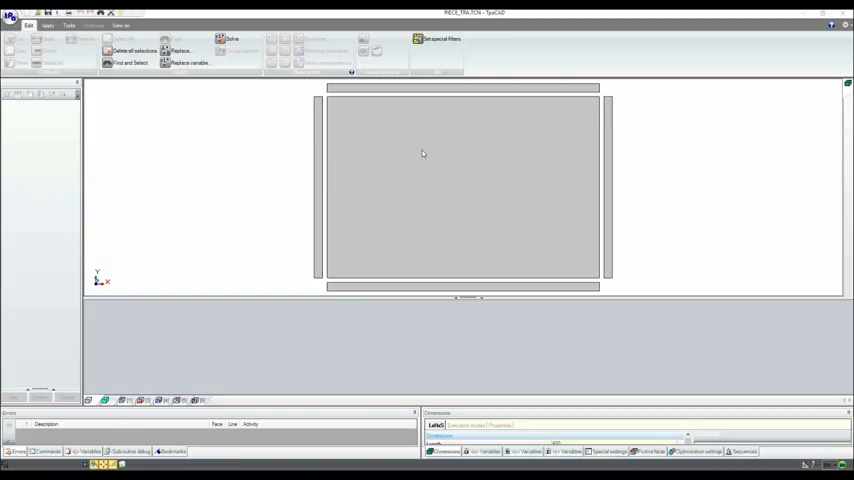
pyautogui.moveTo(414, 183)
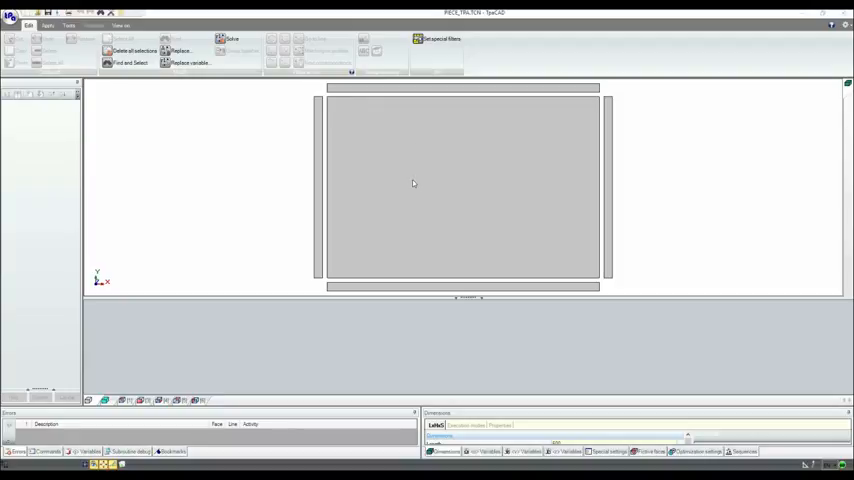
pyautogui.moveTo(508, 194)
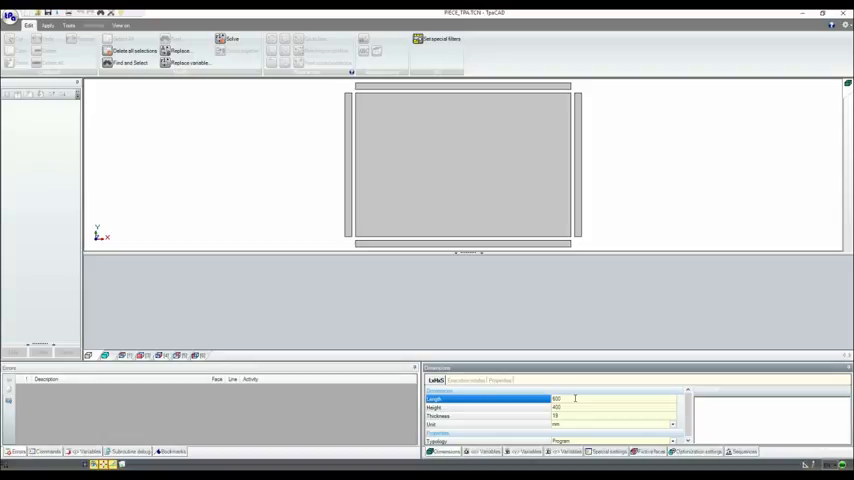
# Show the piece's r0–r5 variables table in the bottom panel
pyautogui.click(565, 452)
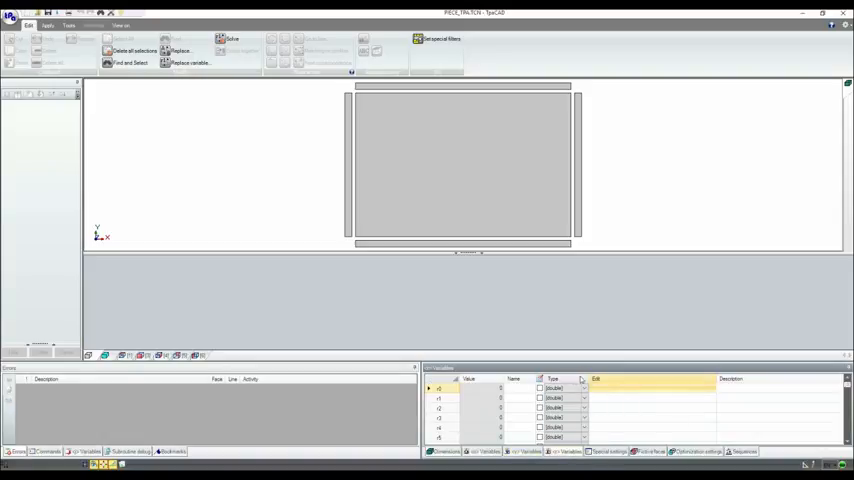
pyautogui.moveTo(630, 278)
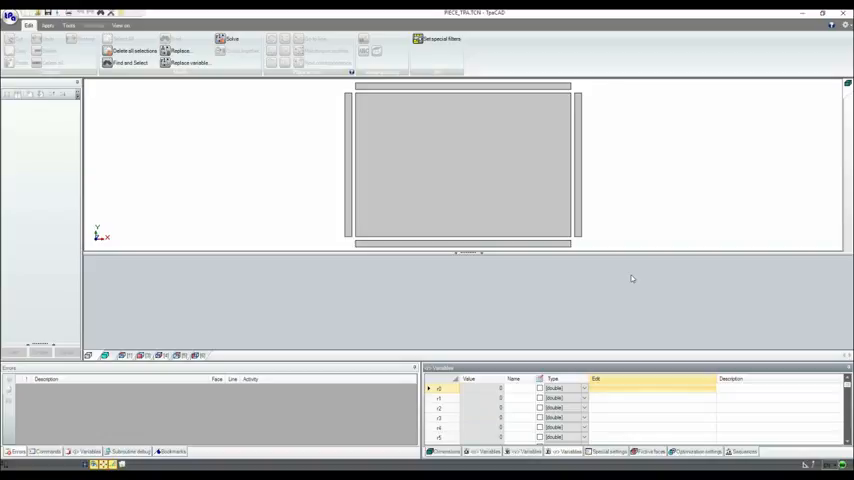
pyautogui.moveTo(458, 179)
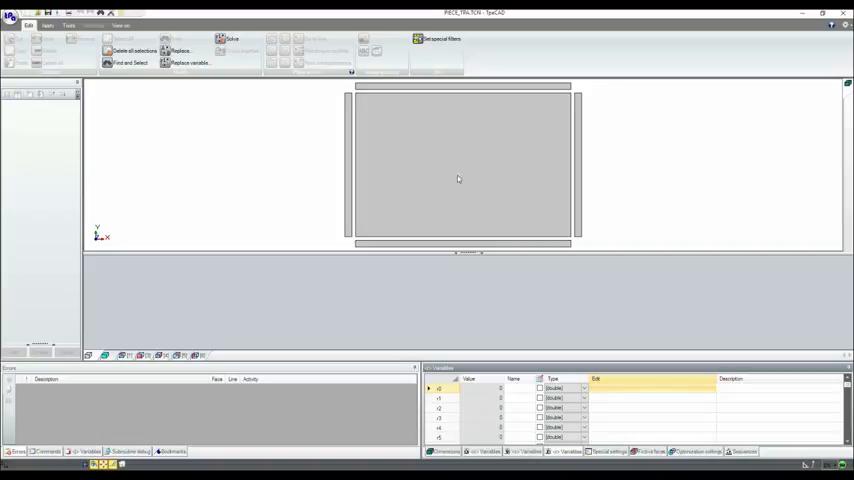
pyautogui.moveTo(399, 203)
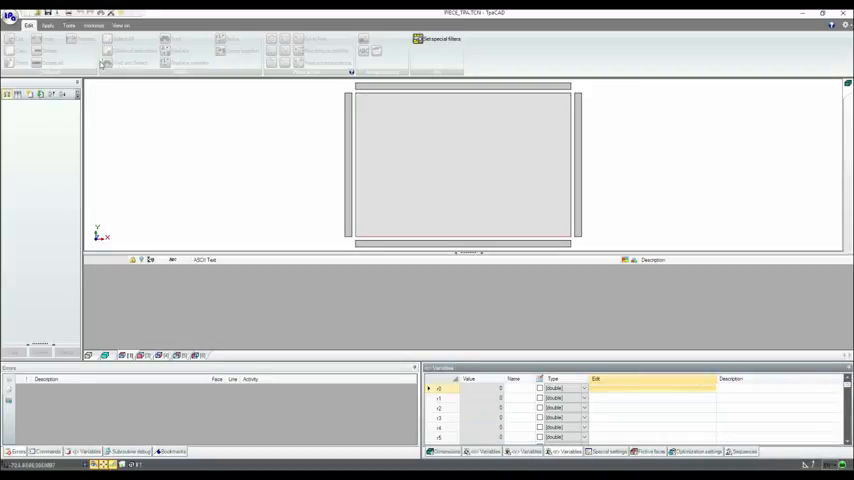
# Insert a Milling setup working that uses tool 1301
pyautogui.click(93, 25)
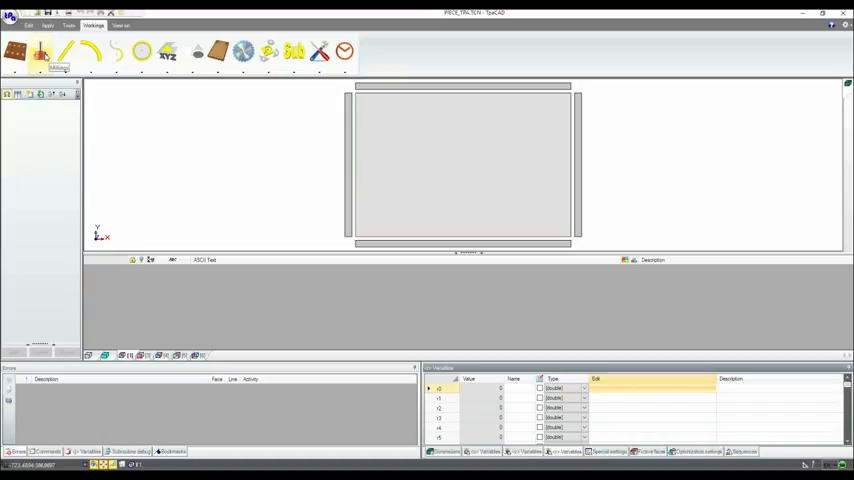
pyautogui.click(37, 52)
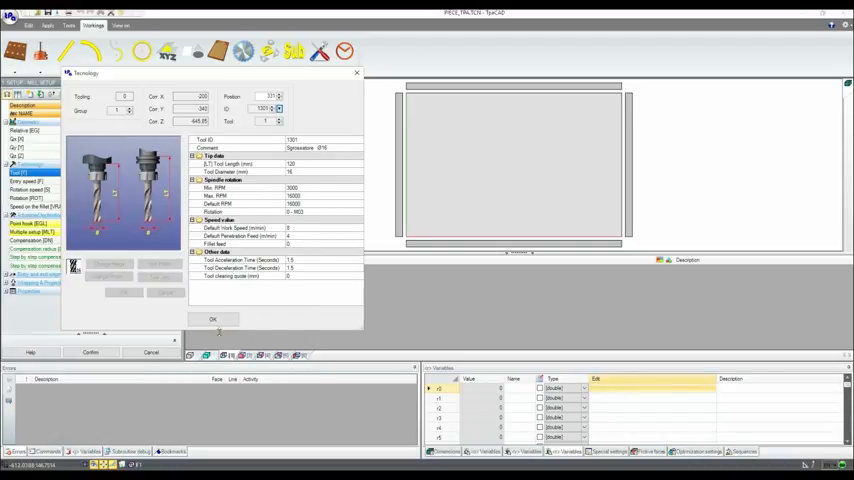
pyautogui.click(212, 319)
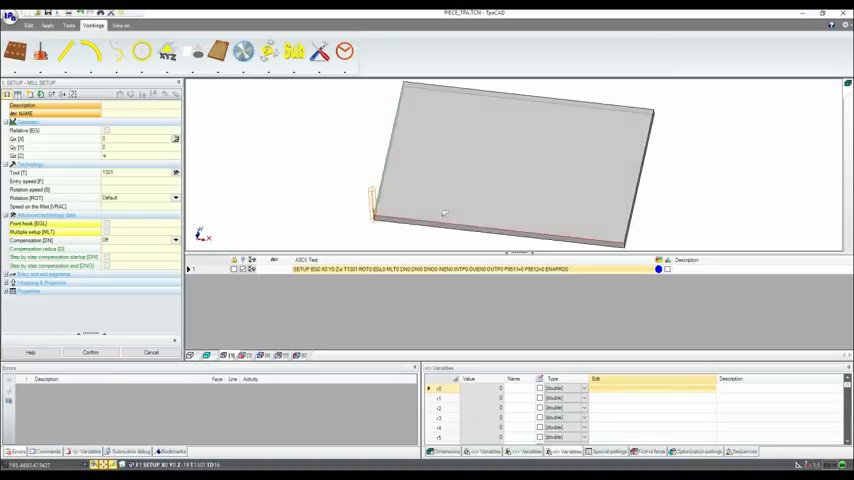
# Change the drawing's display mode from the view's right-click menu
pyautogui.rightClick(445, 214)
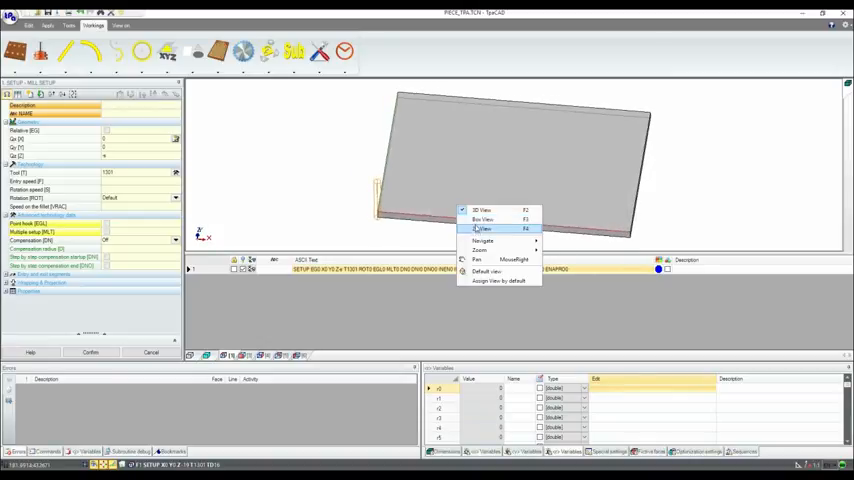
pyautogui.click(483, 219)
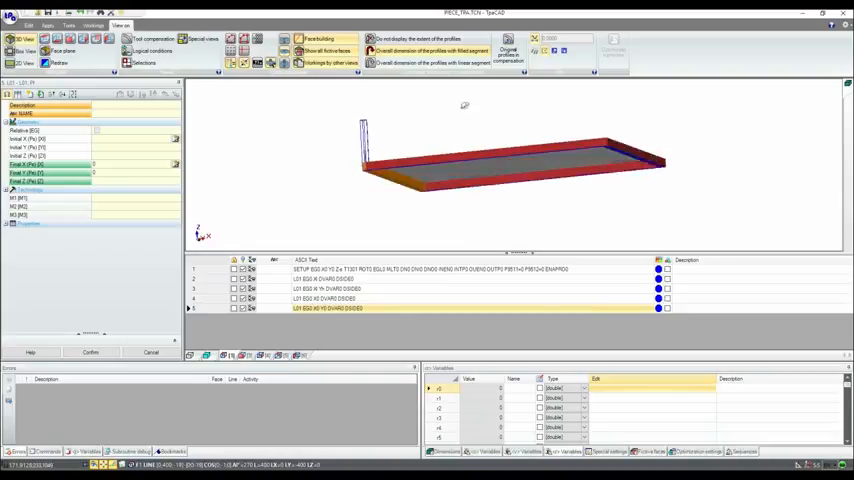
# Orbit the panel to see it from another angle
pyautogui.moveTo(464, 105); pyautogui.dragTo(404, 154)
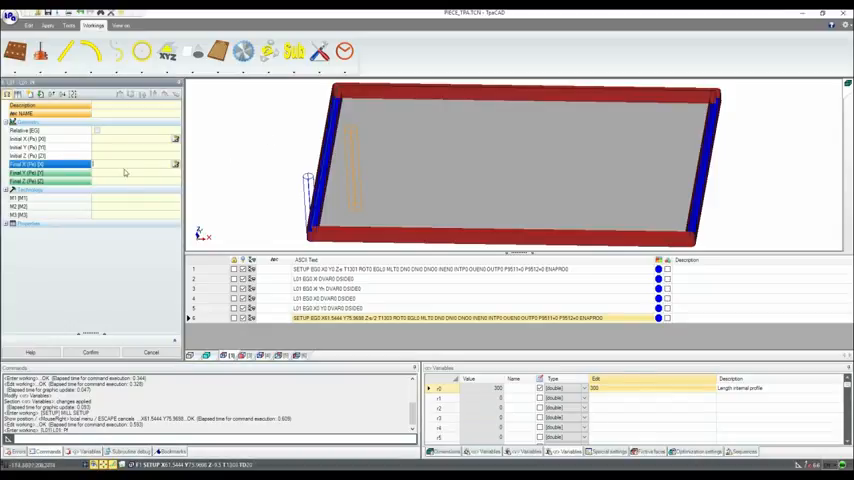
# Add the vertical and top L01 segments, using a variable for the end X
pyautogui.rightClick(50, 172)
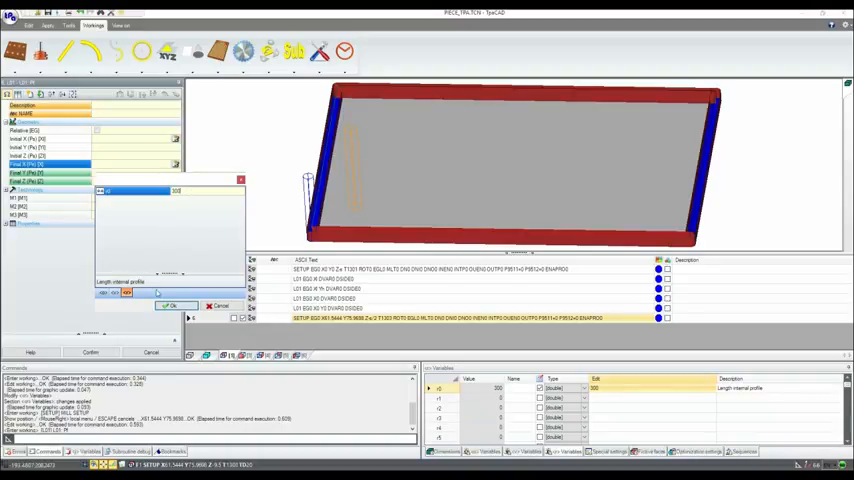
pyautogui.click(168, 305)
pyautogui.write('-50')
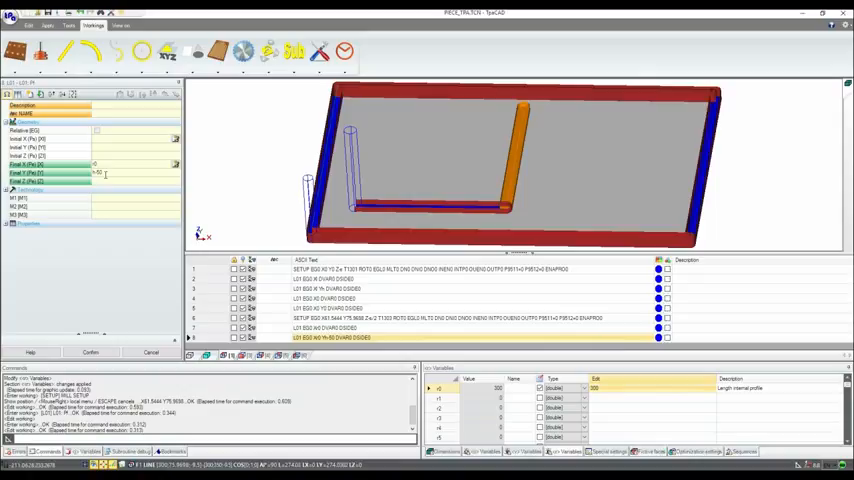
pyautogui.click(64, 52)
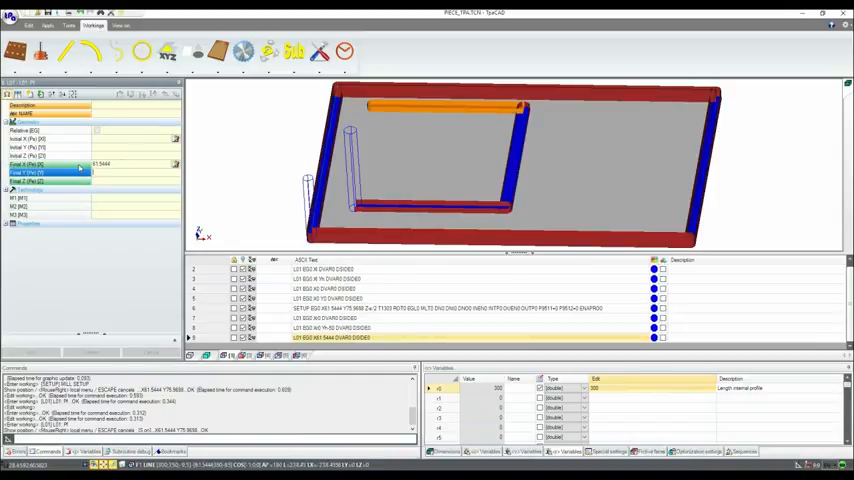
pyautogui.click(64, 51)
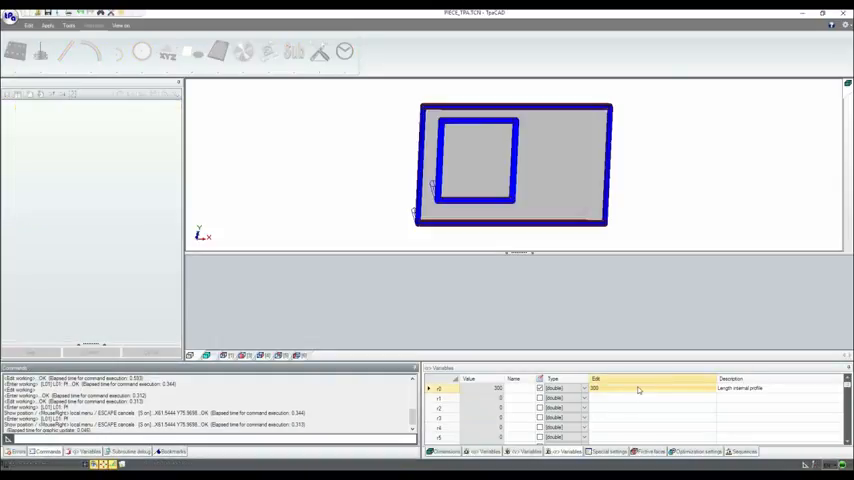
# Change r0 'Length internal profile' from 300 to 150
pyautogui.click(638, 388)
pyautogui.write('150')
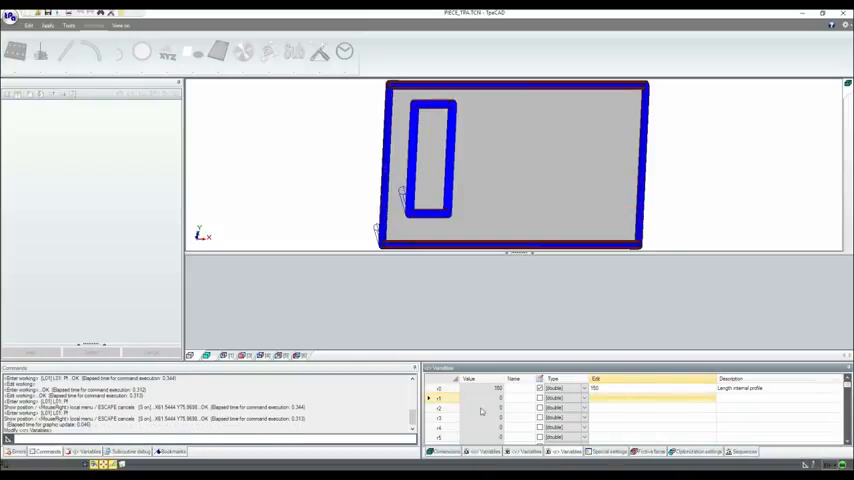
pyautogui.click(441, 451)
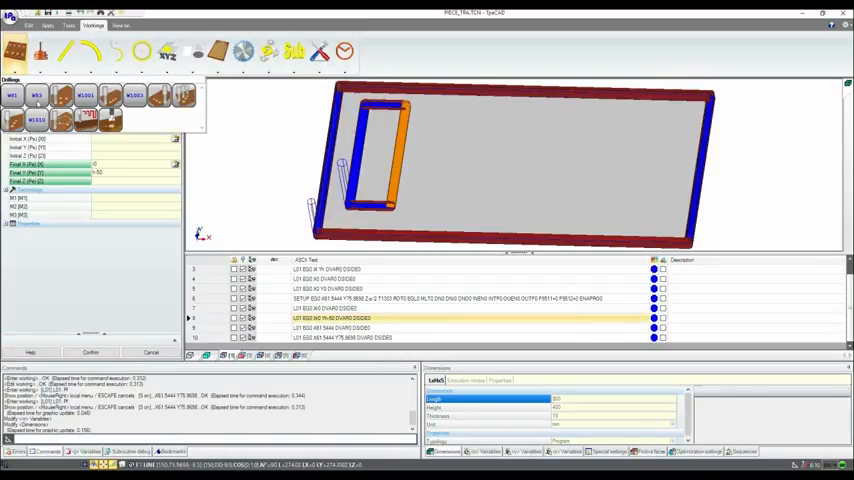
pyautogui.moveTo(78, 95)
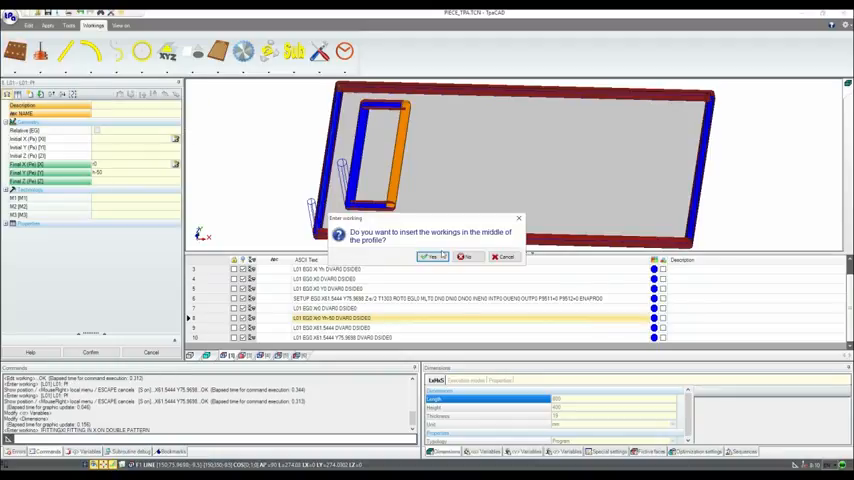
# Answer the insert-in-middle-of-profile prompt for the double X fitting drillings
pyautogui.click(432, 257)
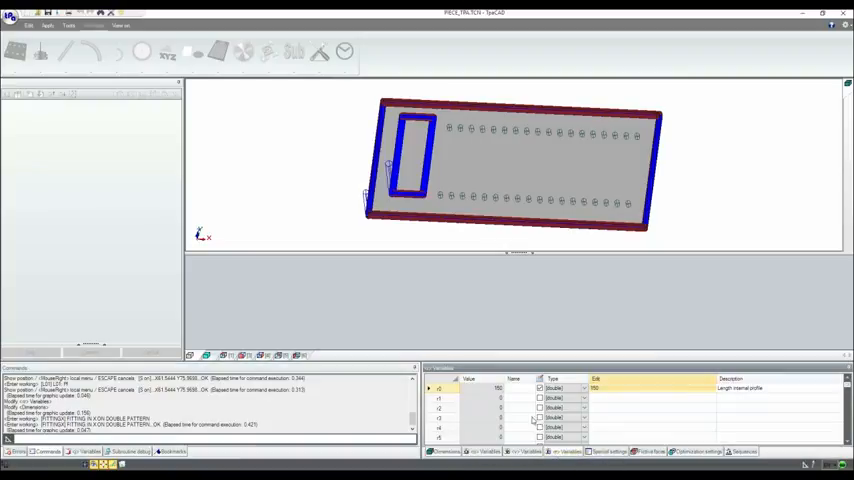
# Set r0 'Length internal profile' to 400 to widen the inner rectangle
pyautogui.click(560, 388)
pyautogui.write('400')
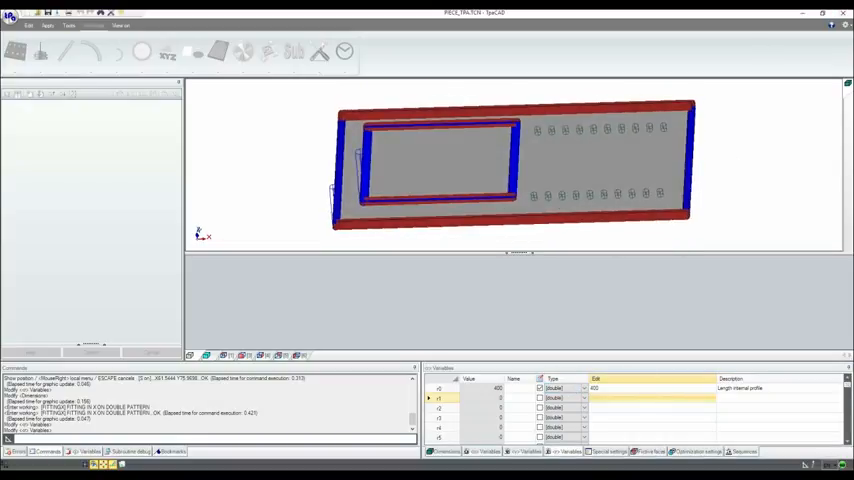
pyautogui.click(12, 18)
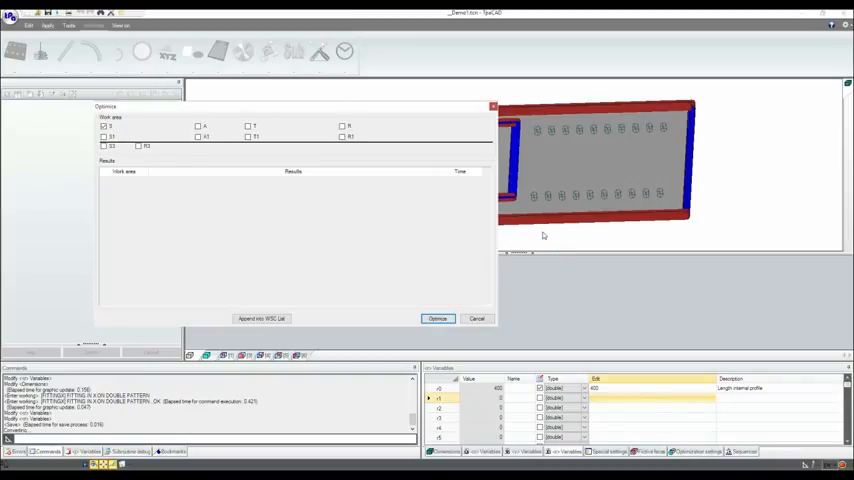
# Optimize work area S and close the OK results
pyautogui.click(437, 318)
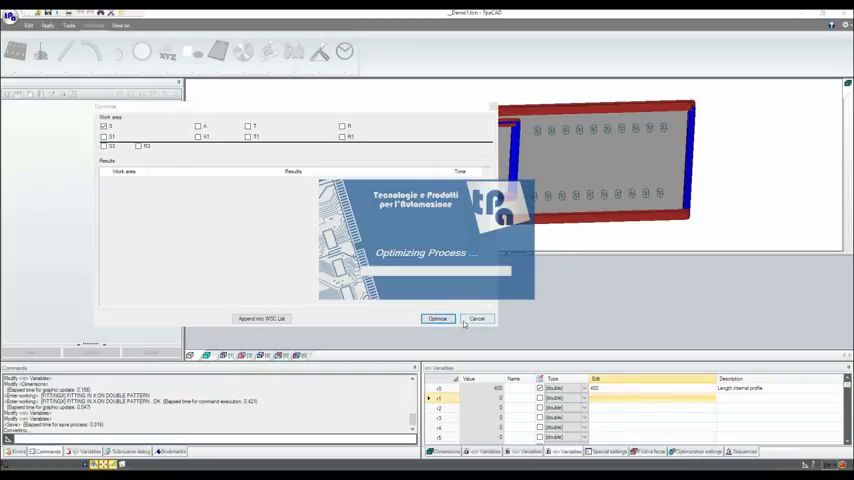
pyautogui.click(437, 318)
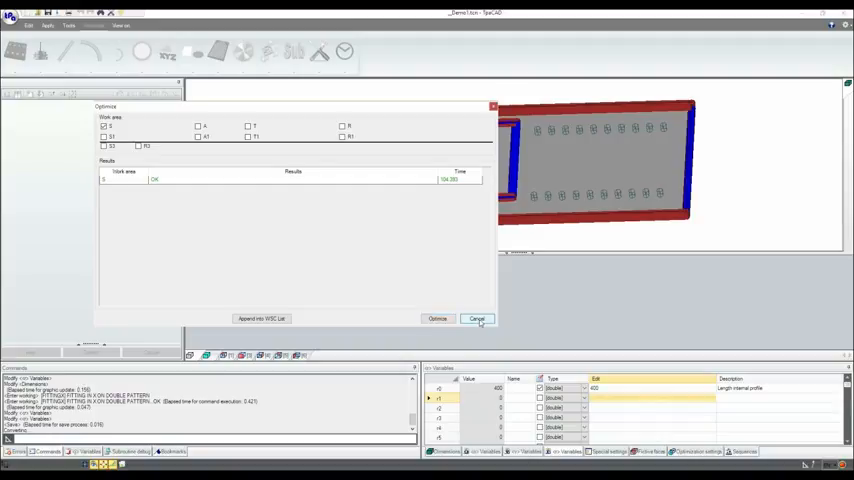
pyautogui.click(477, 318)
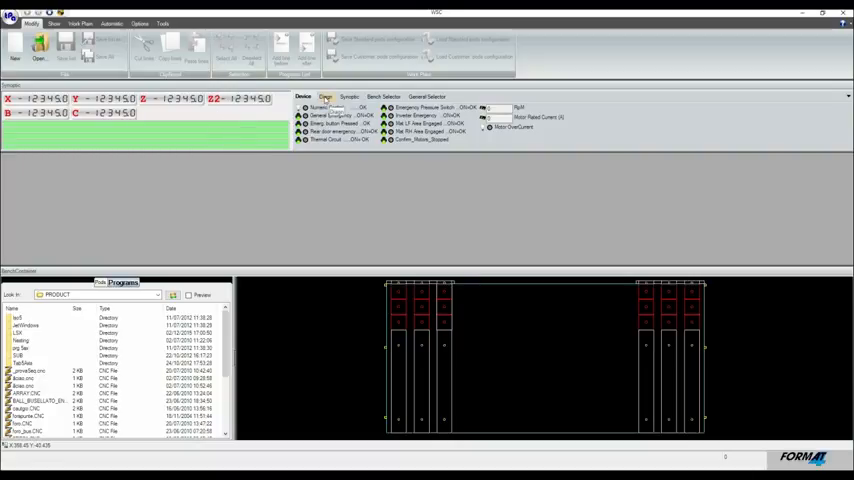
# Check the Bench Selector, Diags and Device status signals in WSC's Synoptic panel
pyautogui.click(384, 96)
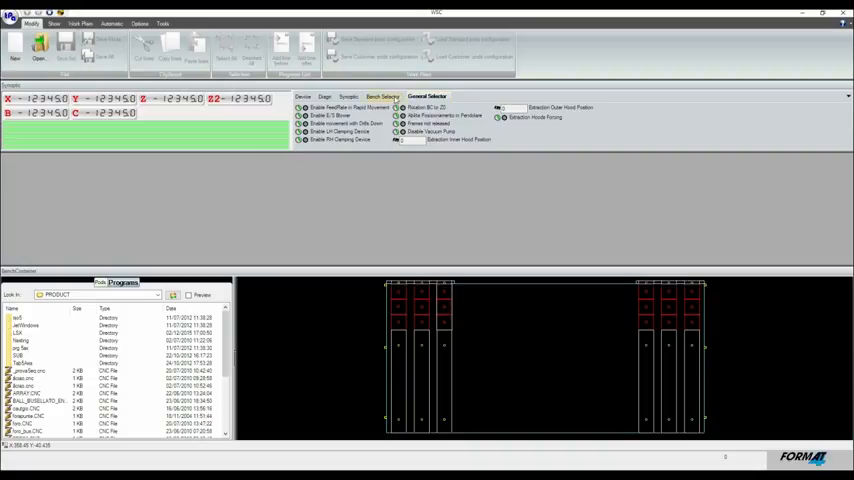
pyautogui.click(325, 96)
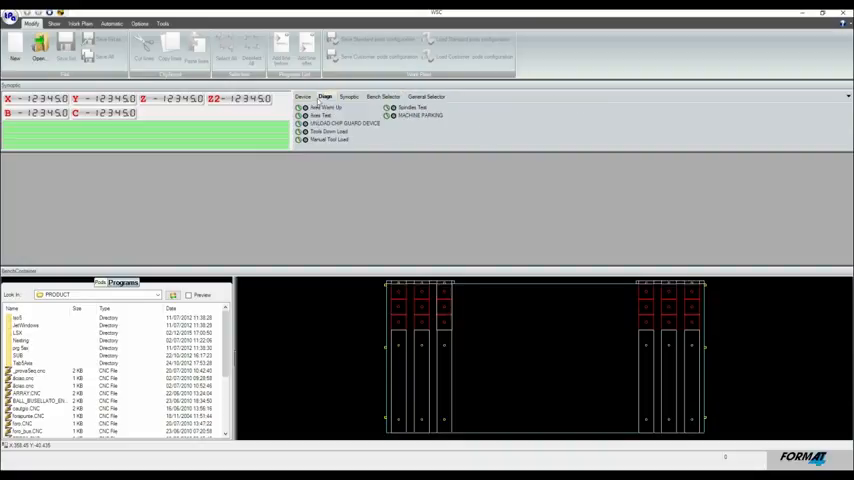
pyautogui.click(303, 96)
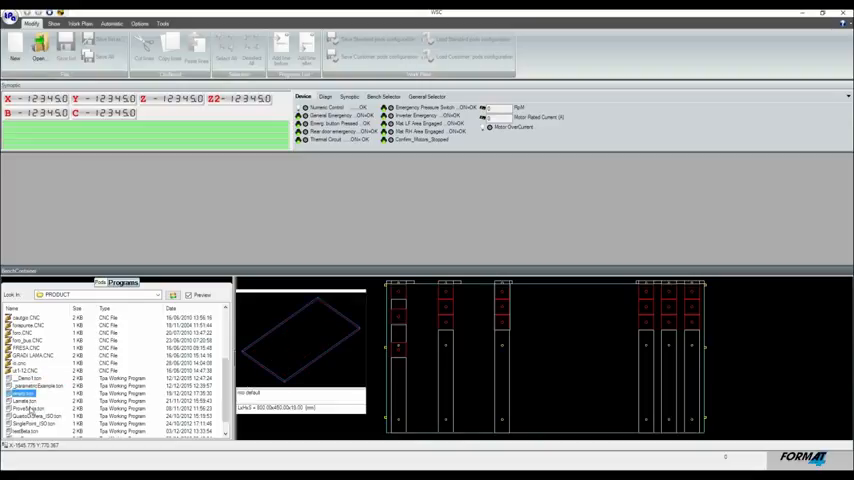
# Add __DEMO1.TCN three times to the work list and adjust the panel sizes
pyautogui.click(35, 423)
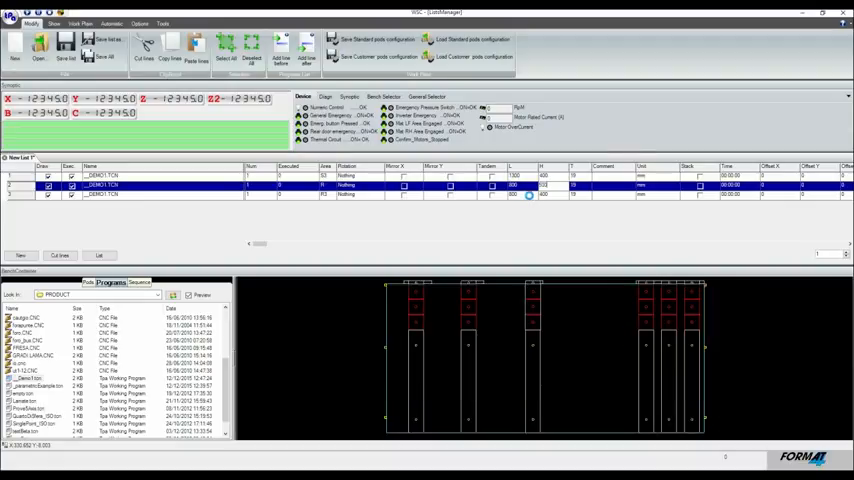
pyautogui.click(100, 194)
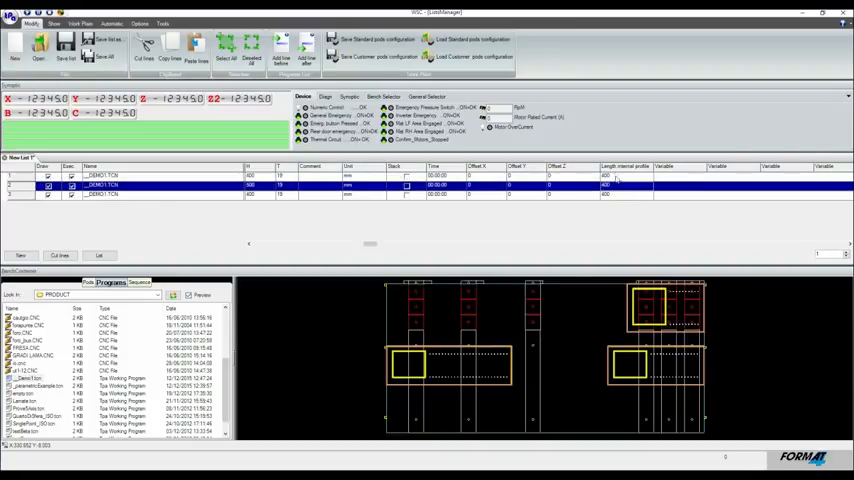
# Enter internal profile lengths 800, 400 and 150 for the three Demo1 rows
pyautogui.click(120, 176)
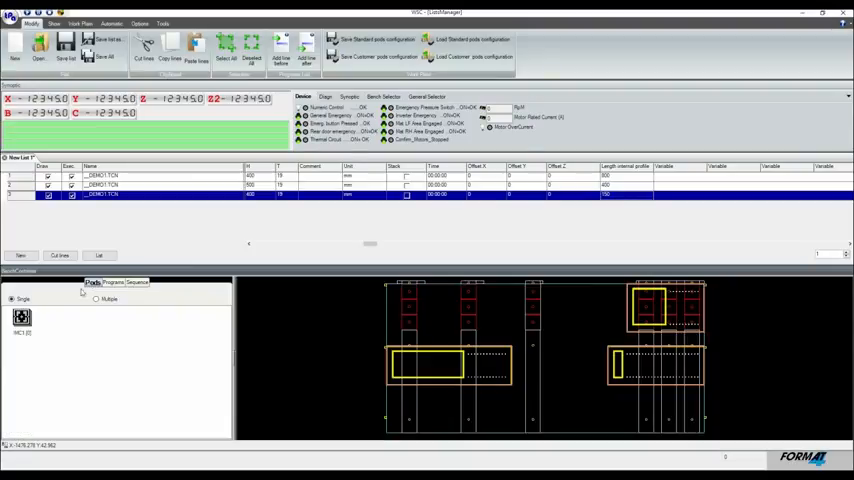
pyautogui.moveTo(68, 356)
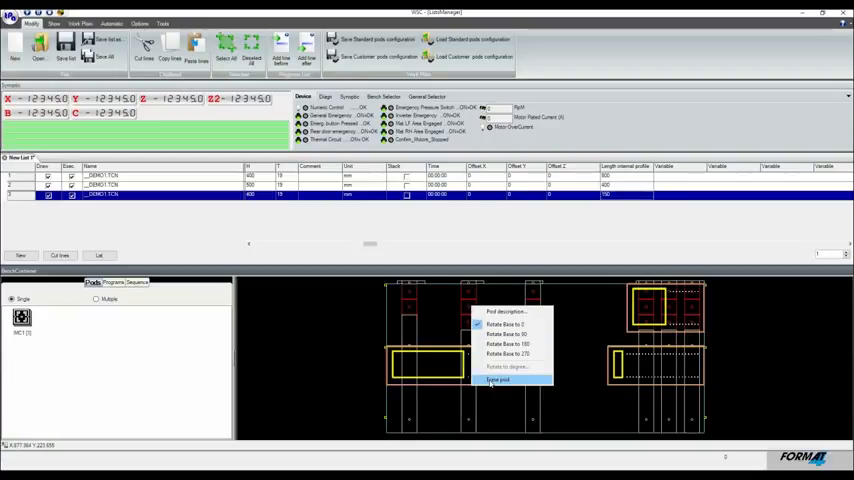
# Erase the unwanted vacuum pod from the rail and select the MC1 pod type
pyautogui.click(498, 379)
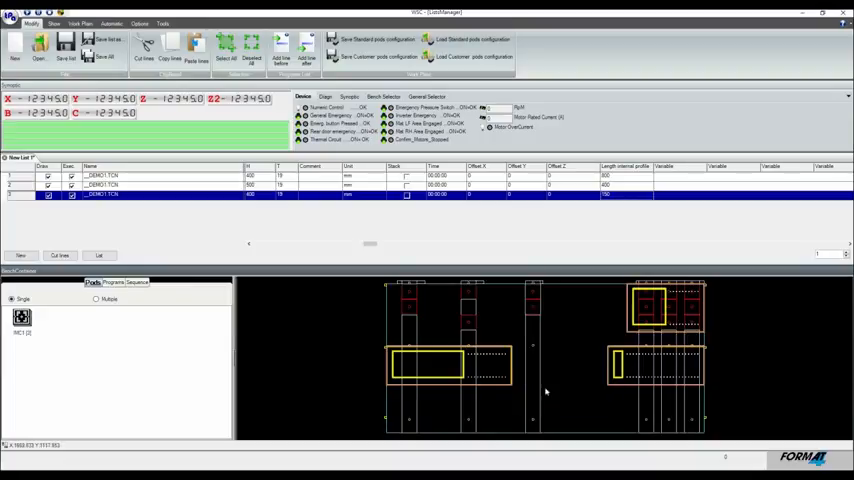
pyautogui.moveTo(477, 375)
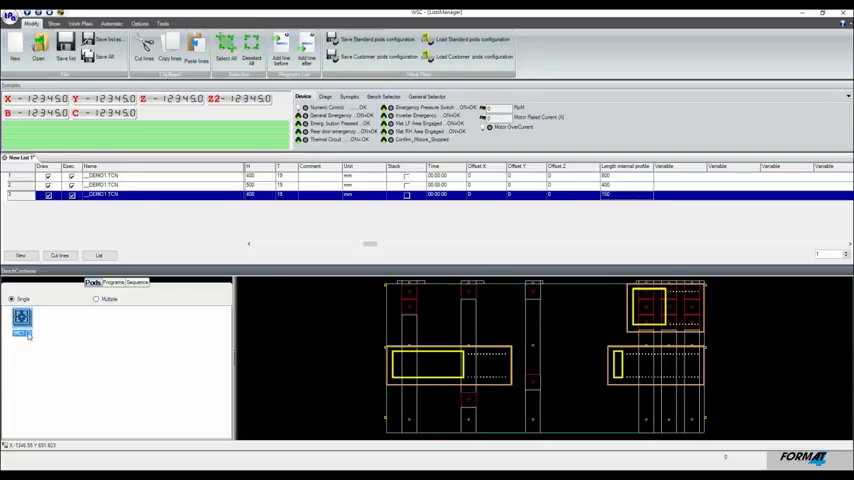
pyautogui.click(21, 320)
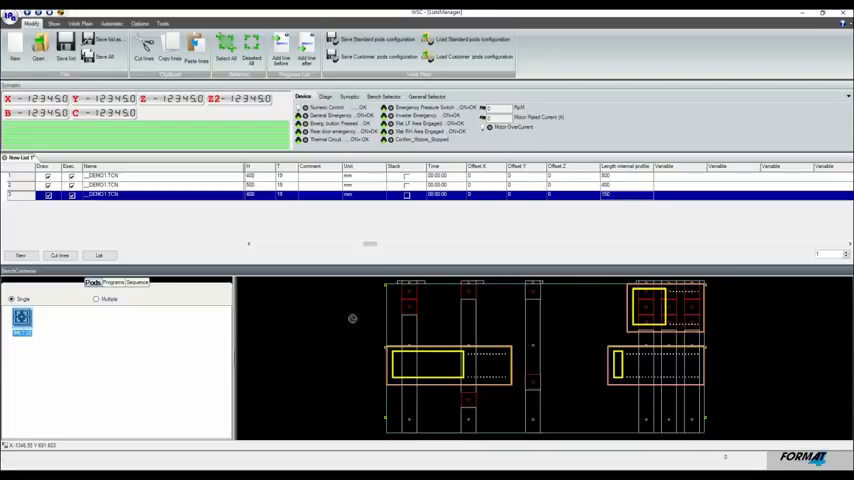
pyautogui.moveTo(476, 316)
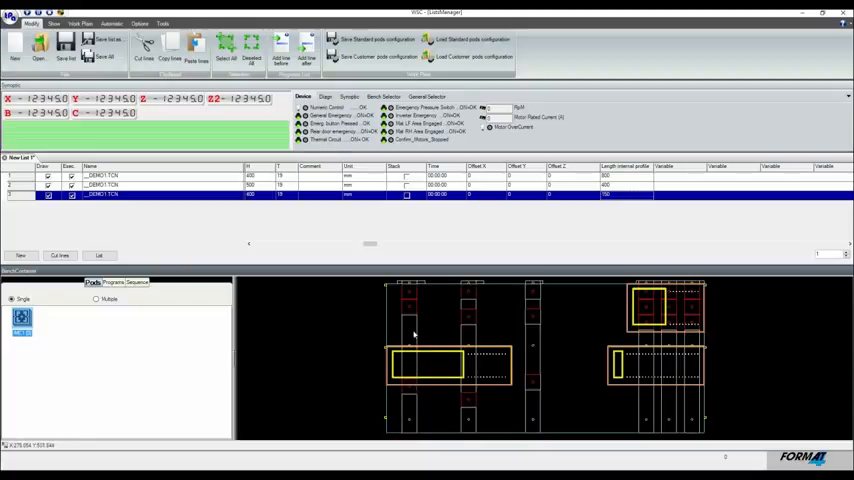
# Copy one rail's pods onto all rails and begin repositioning another rail
pyautogui.rightClick(413, 334)
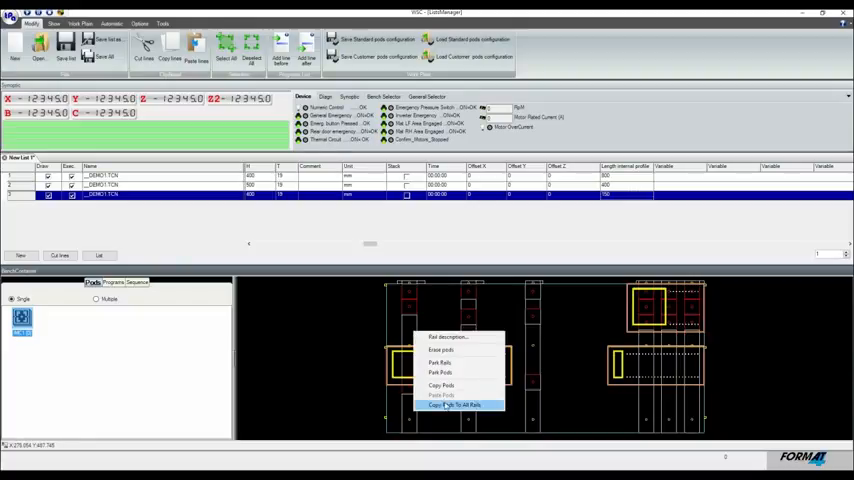
pyautogui.click(462, 404)
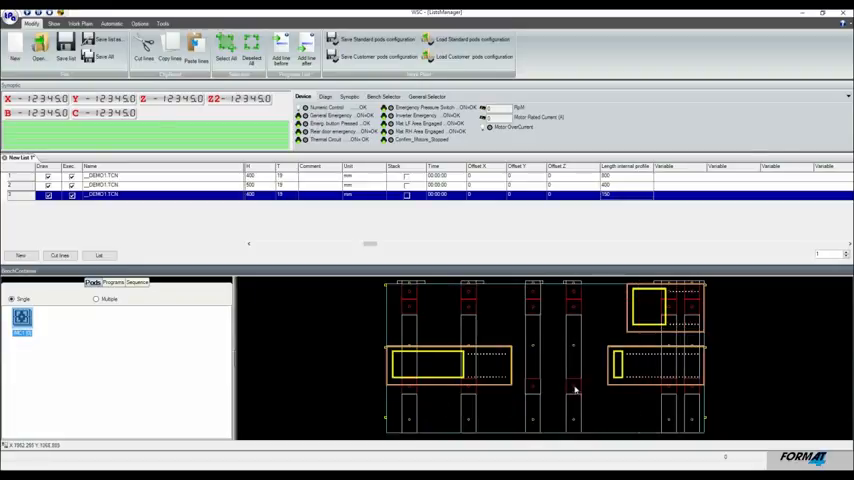
pyautogui.rightClick(575, 390)
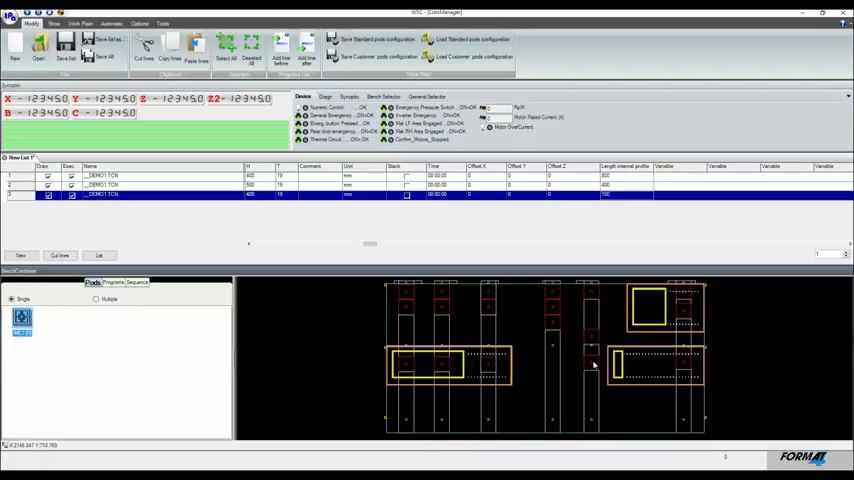
pyautogui.moveTo(592, 291)
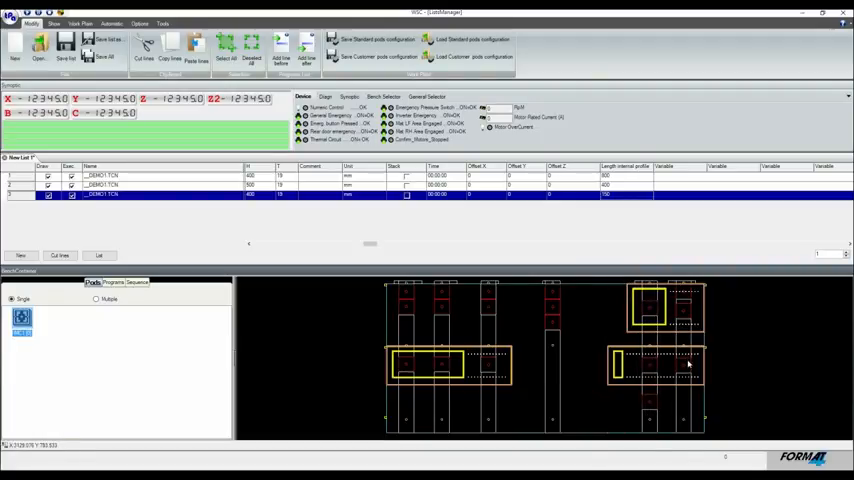
pyautogui.moveTo(597, 325)
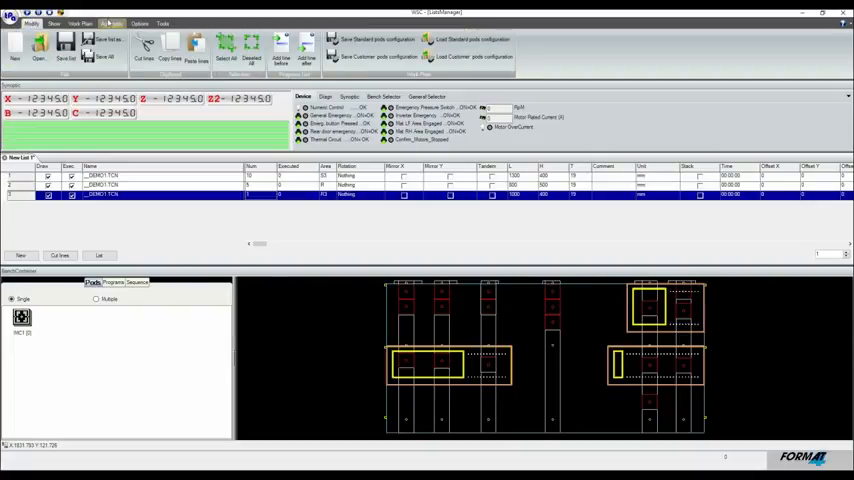
# Show the Automatic ribbon's run controls for the three quantified Demo1 entries
pyautogui.click(112, 23)
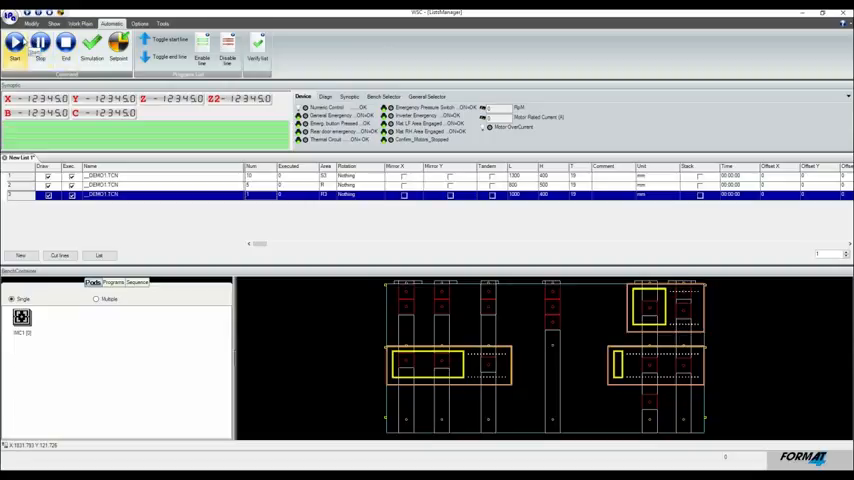